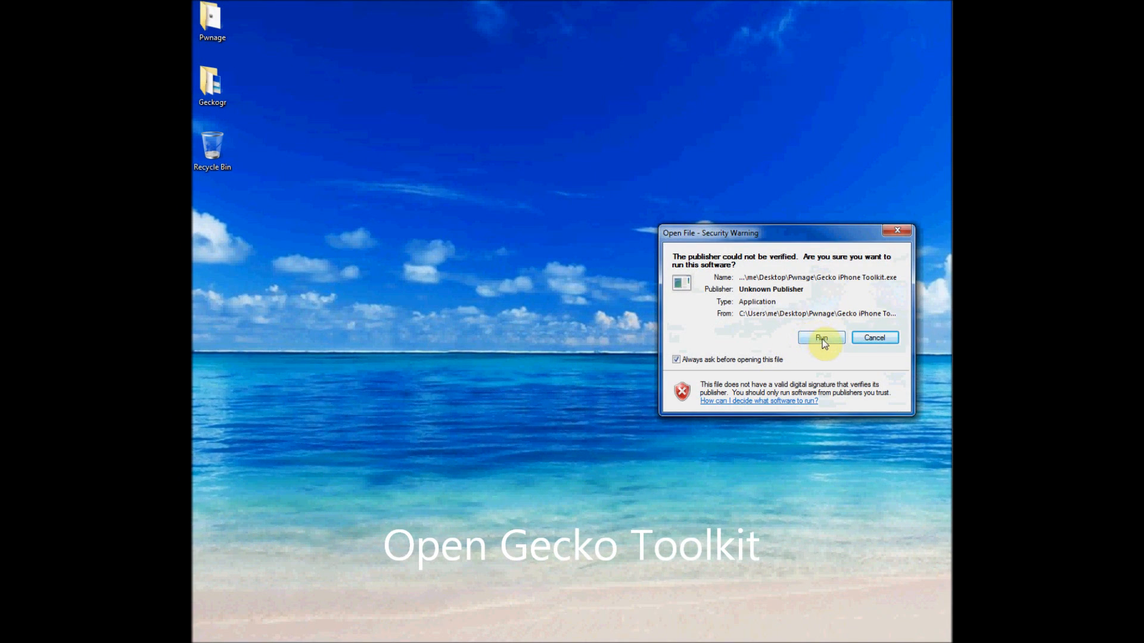
- Allow the unverified publisher to run and launch Gecko iPhone Toolkit from the desktop
click(819, 337)
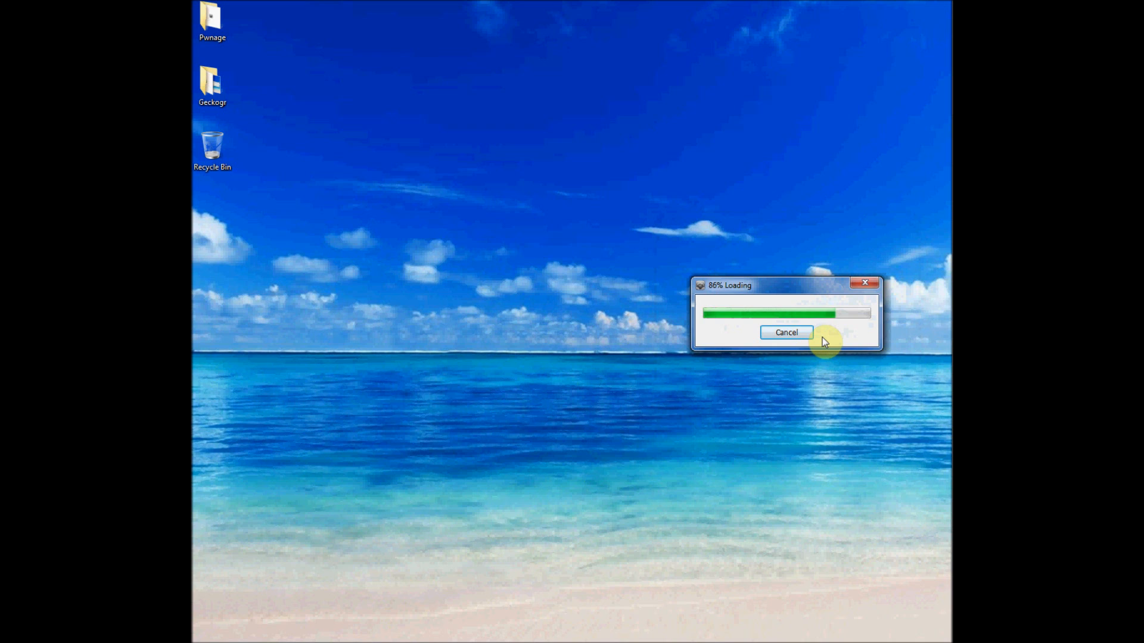
click(785, 333)
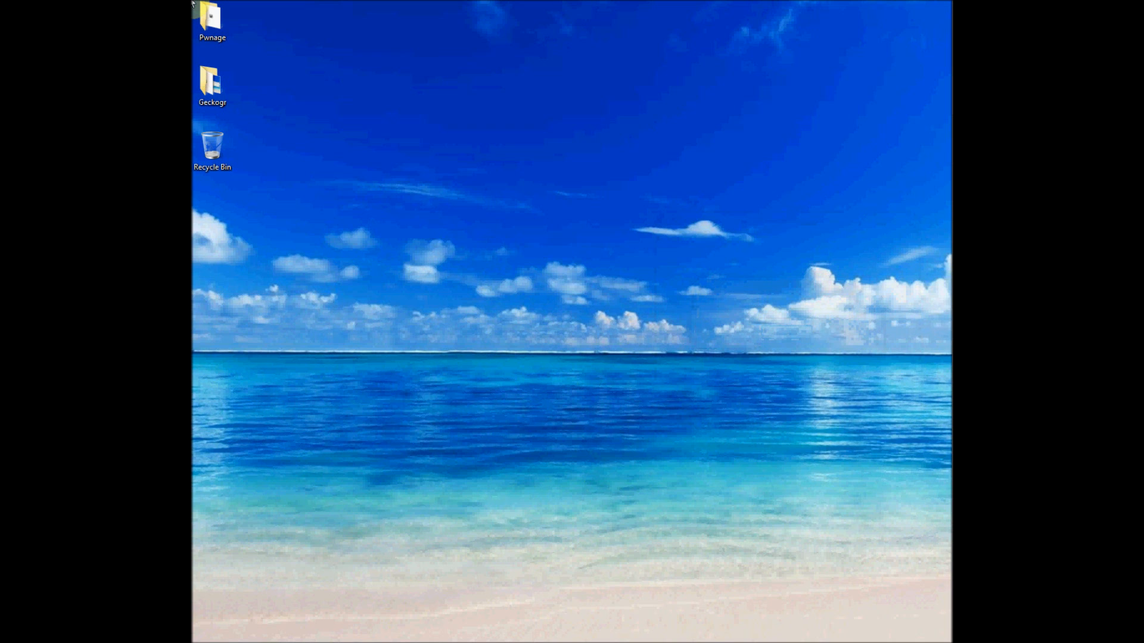
double_click(212, 80)
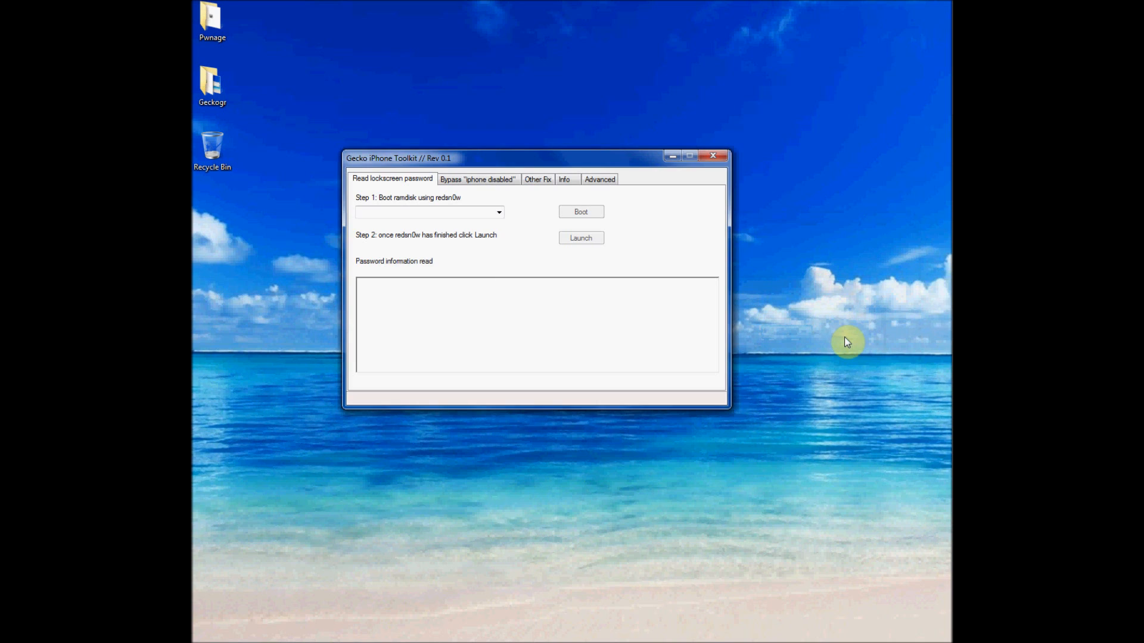
mouse_move(490, 181)
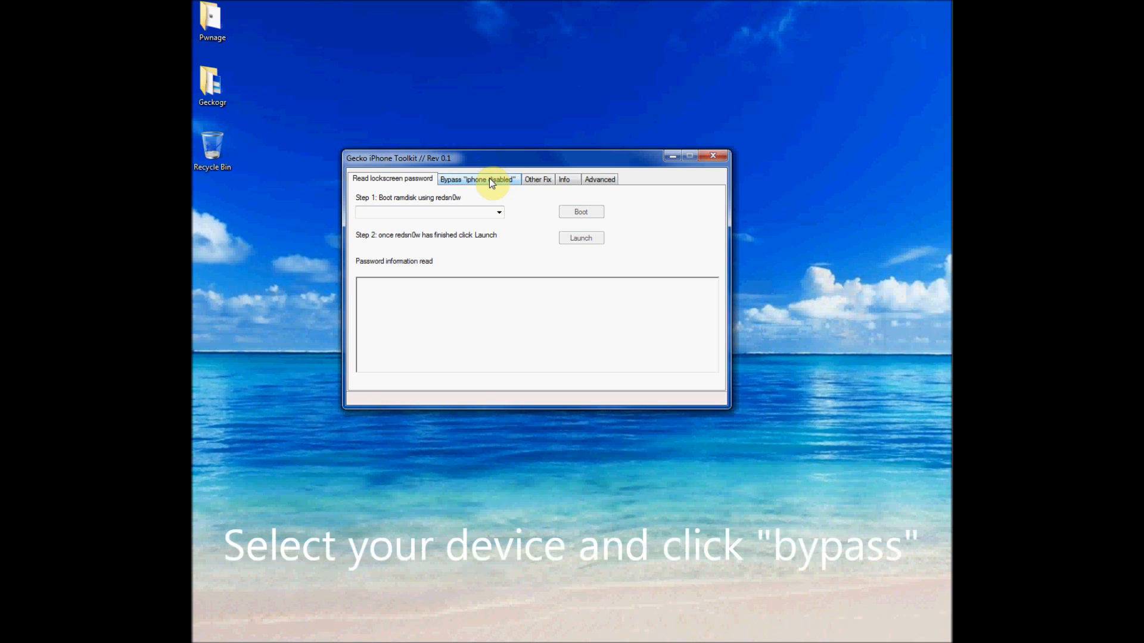
- Choose iPod 2G in the Bypass "iphone disabled" section and start the bypass
click(477, 180)
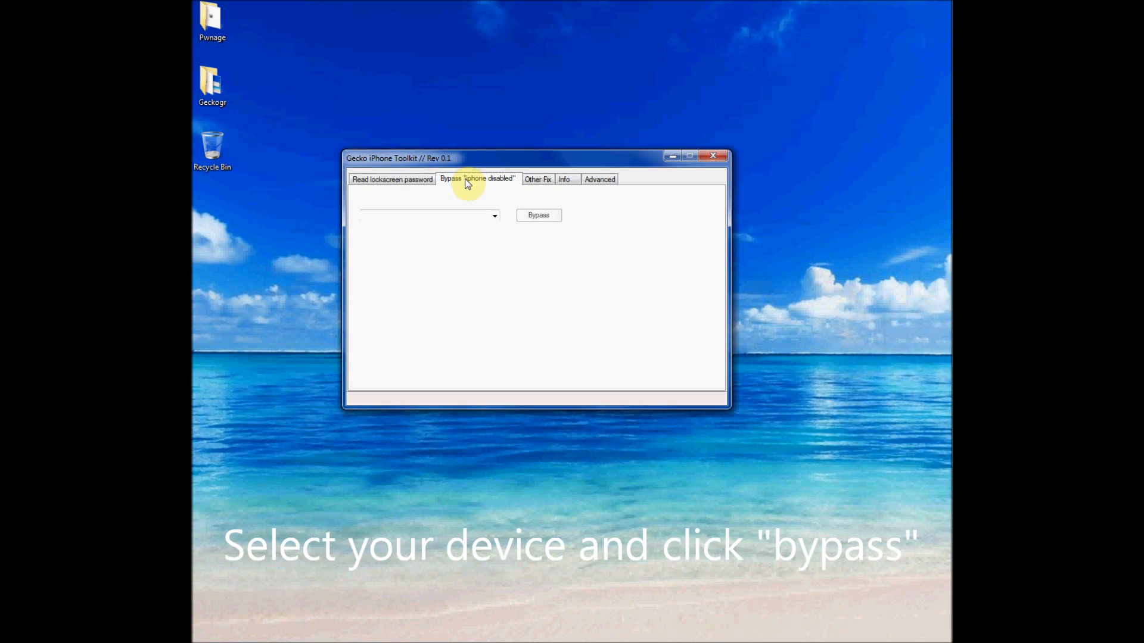
click(493, 215)
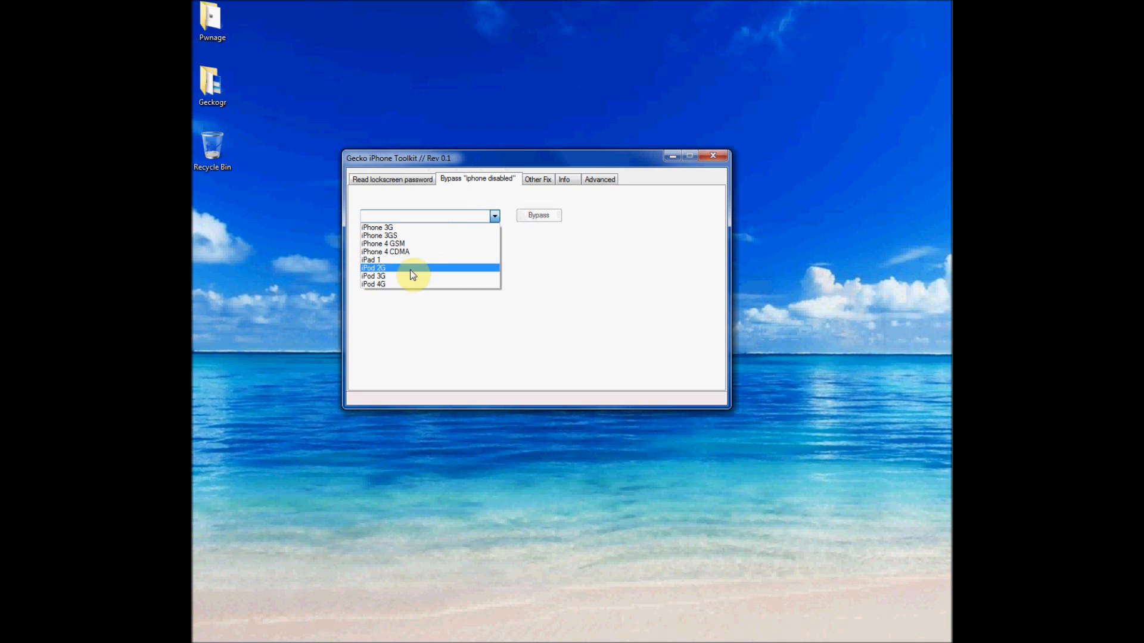
click(373, 268)
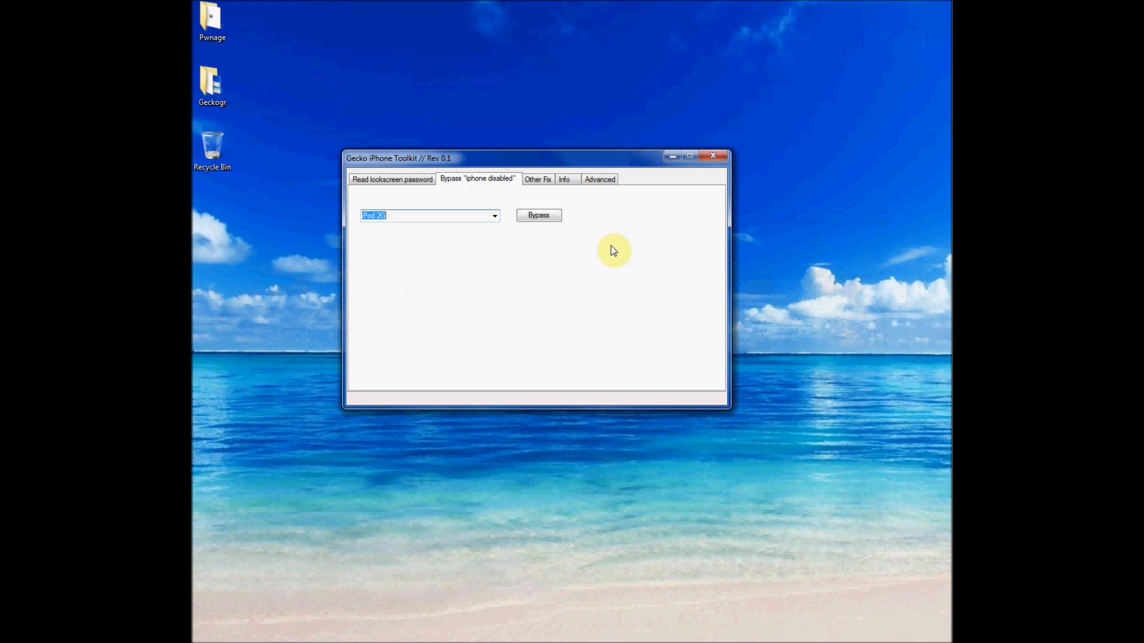
click(537, 214)
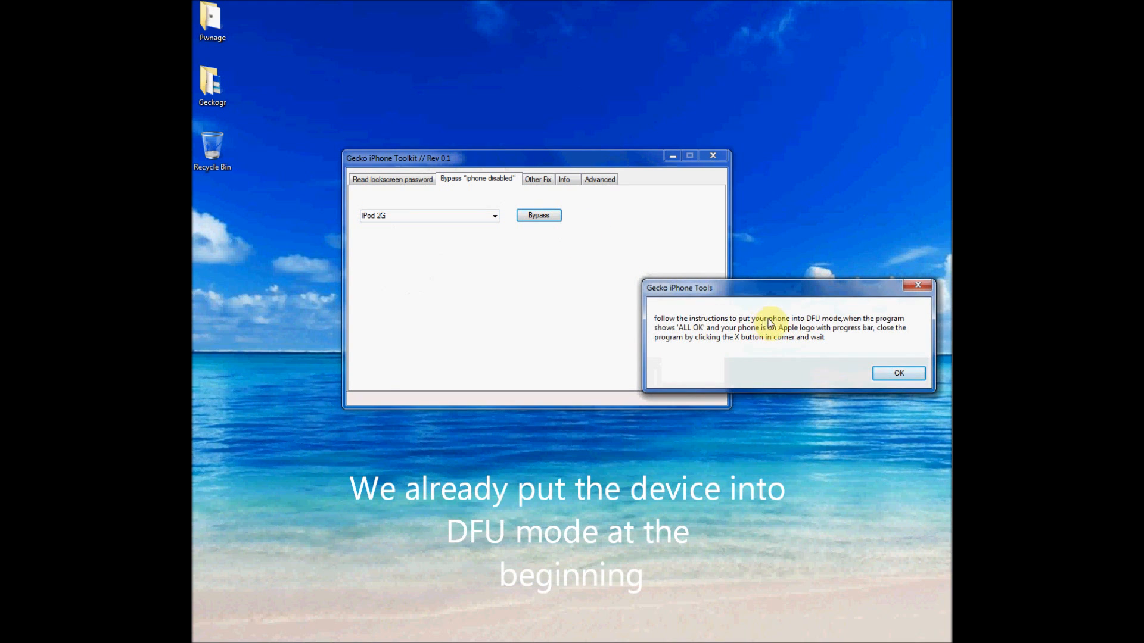
mouse_move(841, 342)
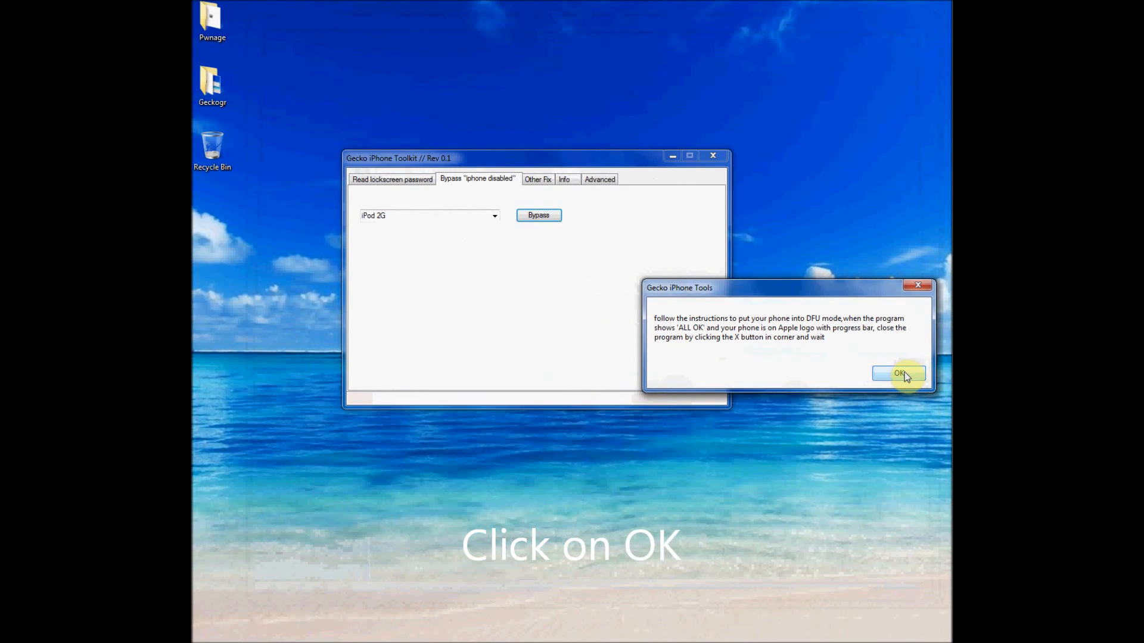
- Acknowledge the DFU-mode instructions so the bootrom exploit is sent
click(898, 373)
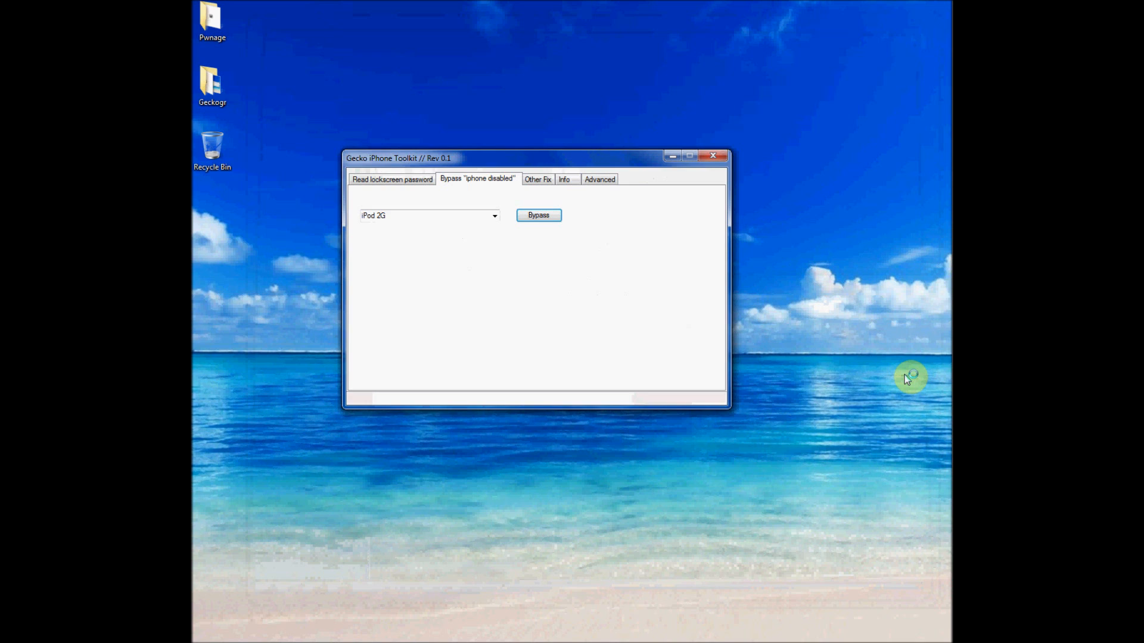
click(539, 216)
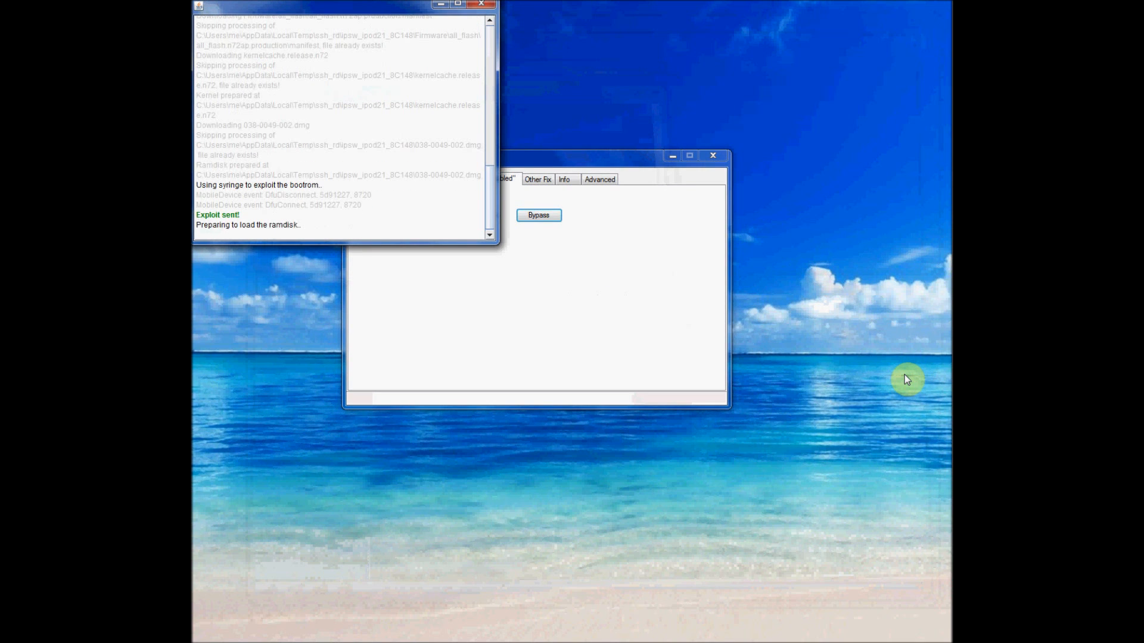
mouse_move(227, 238)
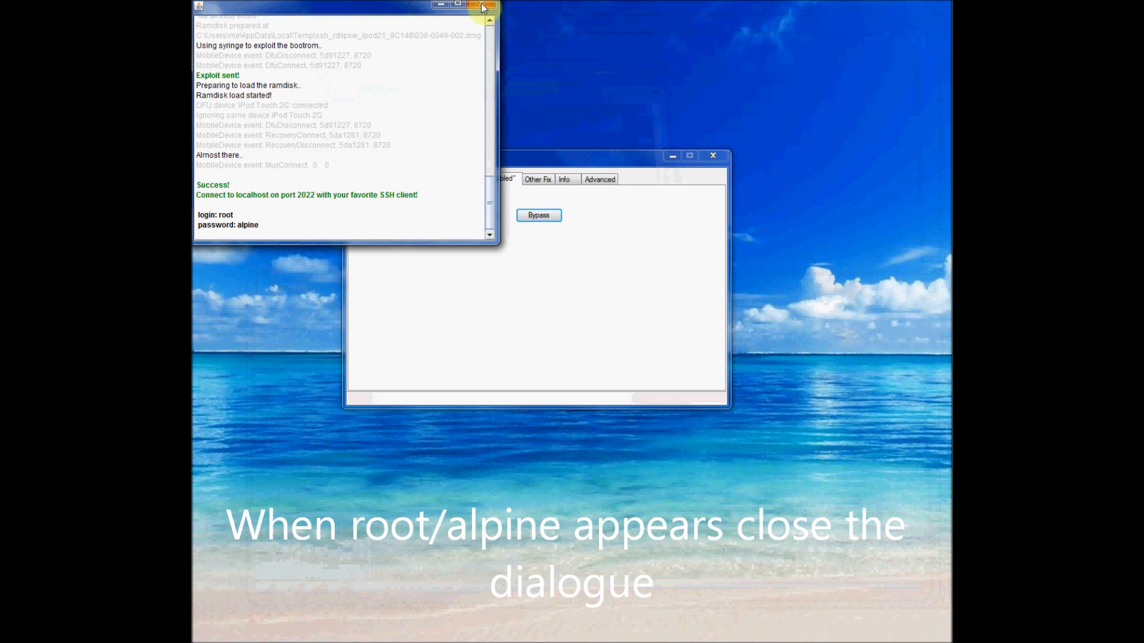
mouse_move(480, 6)
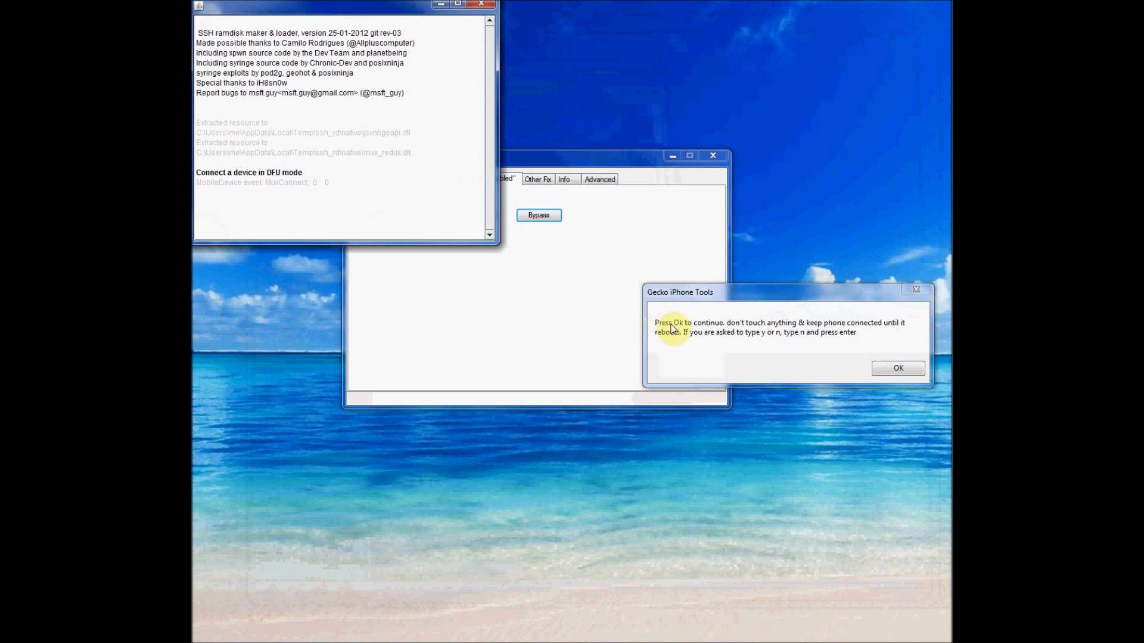
mouse_move(784, 332)
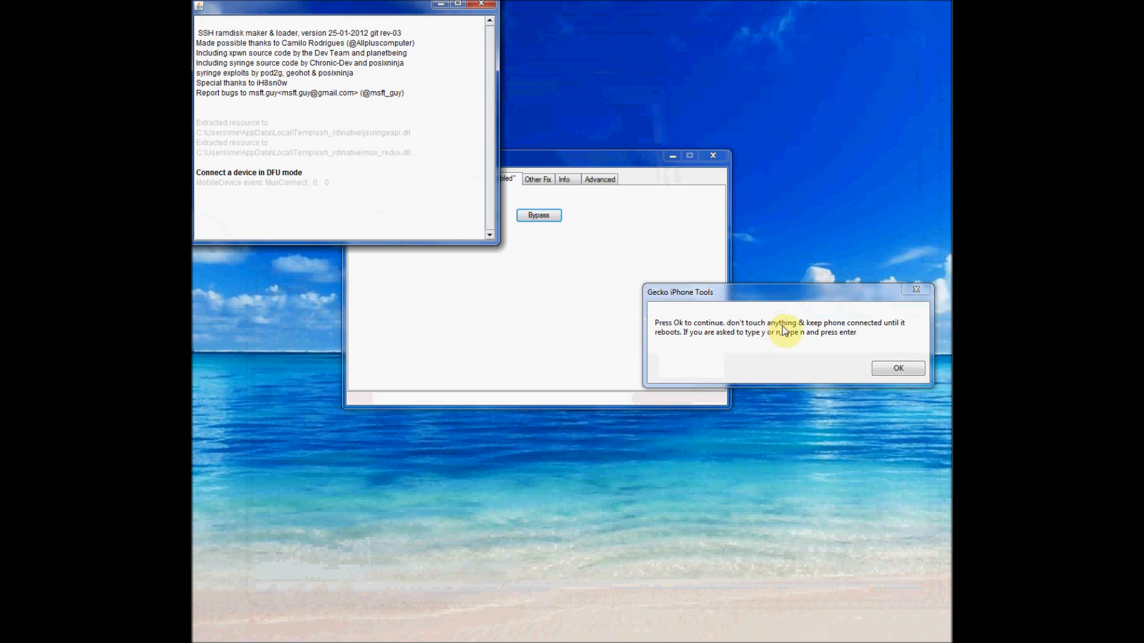
mouse_move(901, 330)
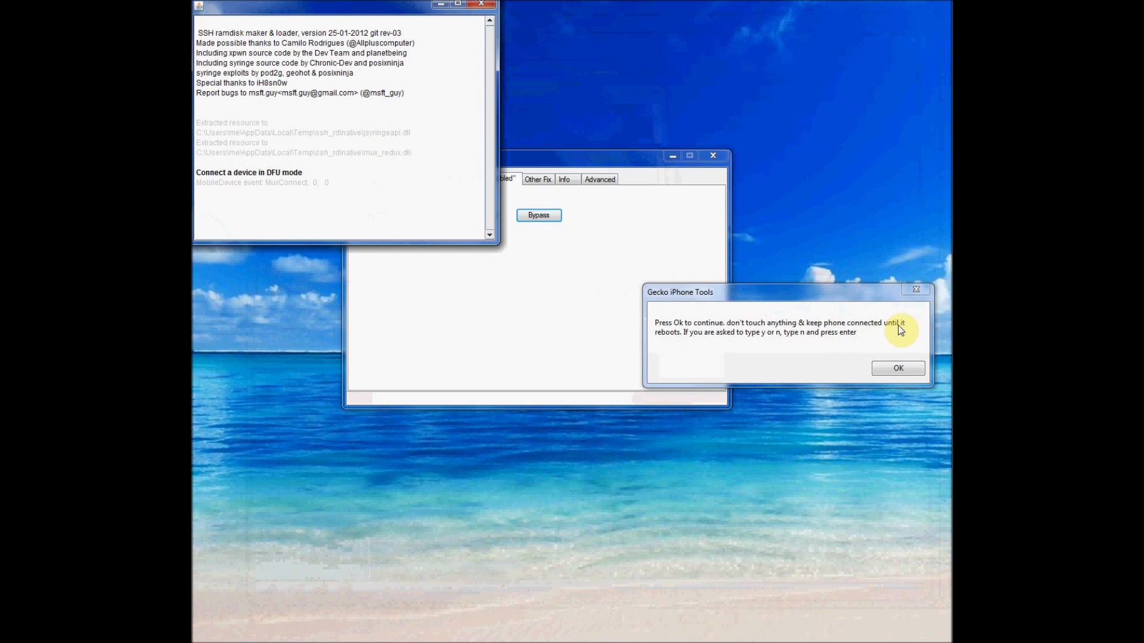
mouse_move(753, 341)
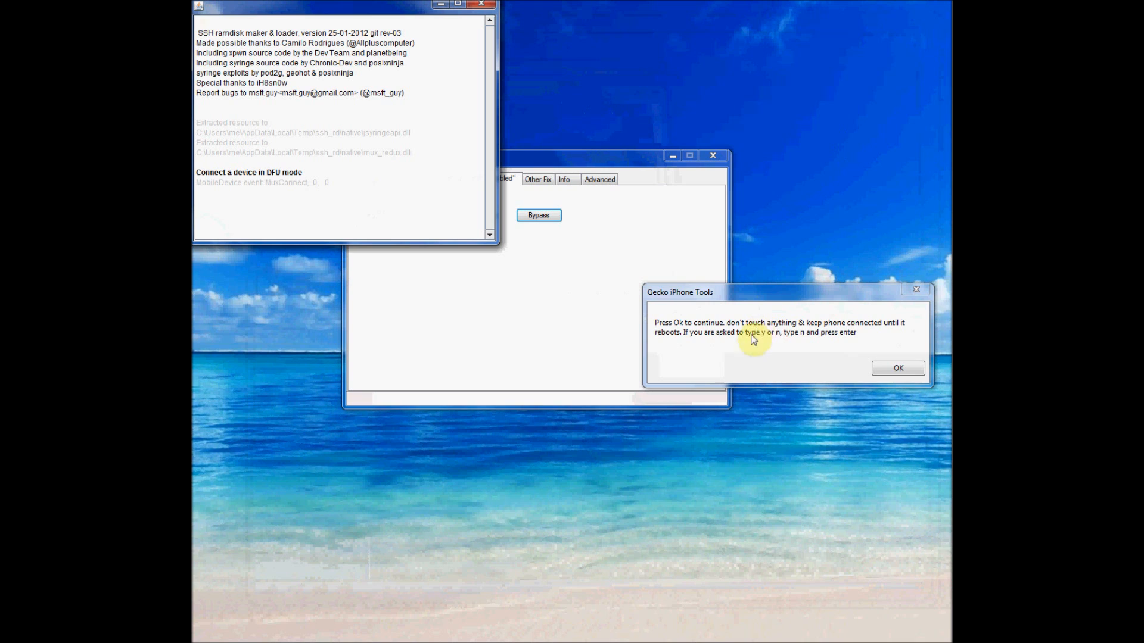
mouse_move(802, 339)
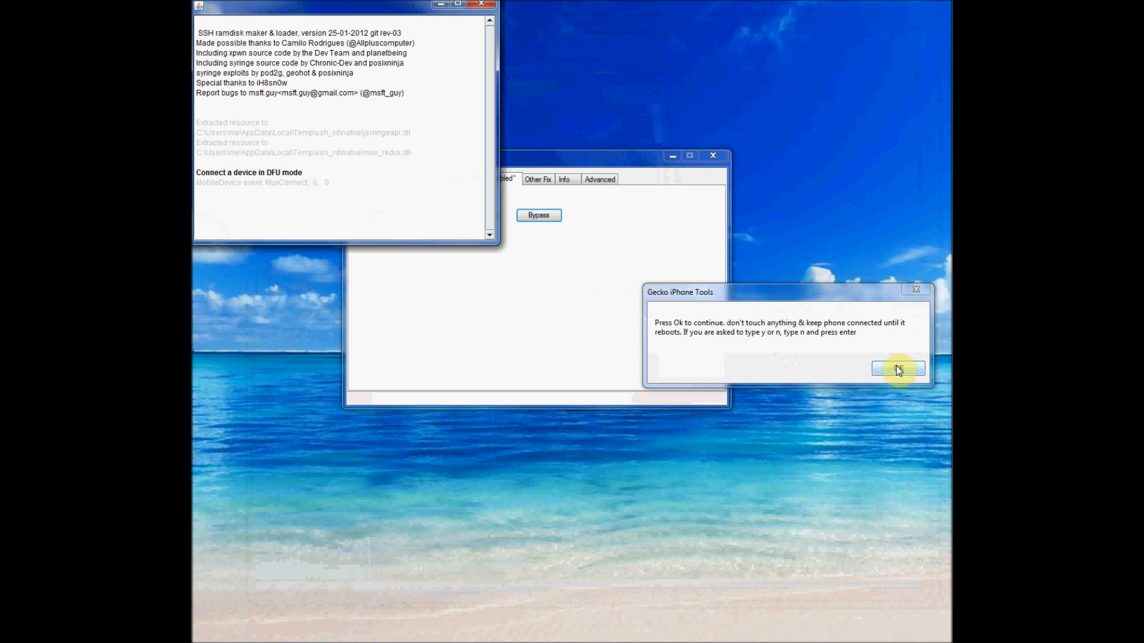
- Confirm the 'don't touch anything' continue prompt and move the toolkit window aside
click(897, 368)
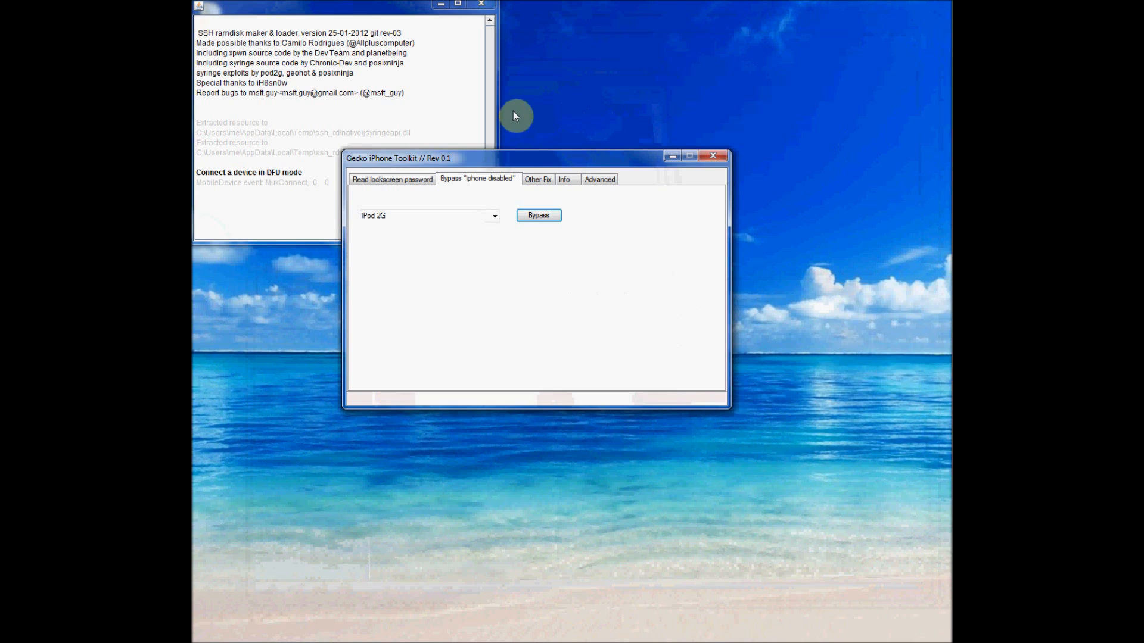
mouse_move(503, 316)
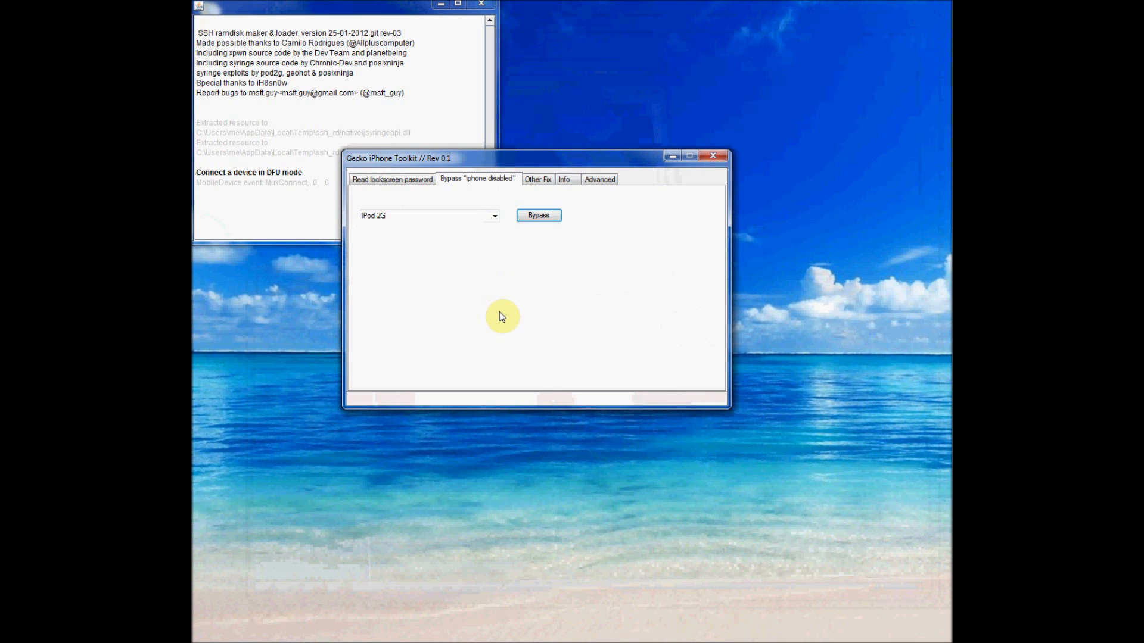
mouse_move(651, 115)
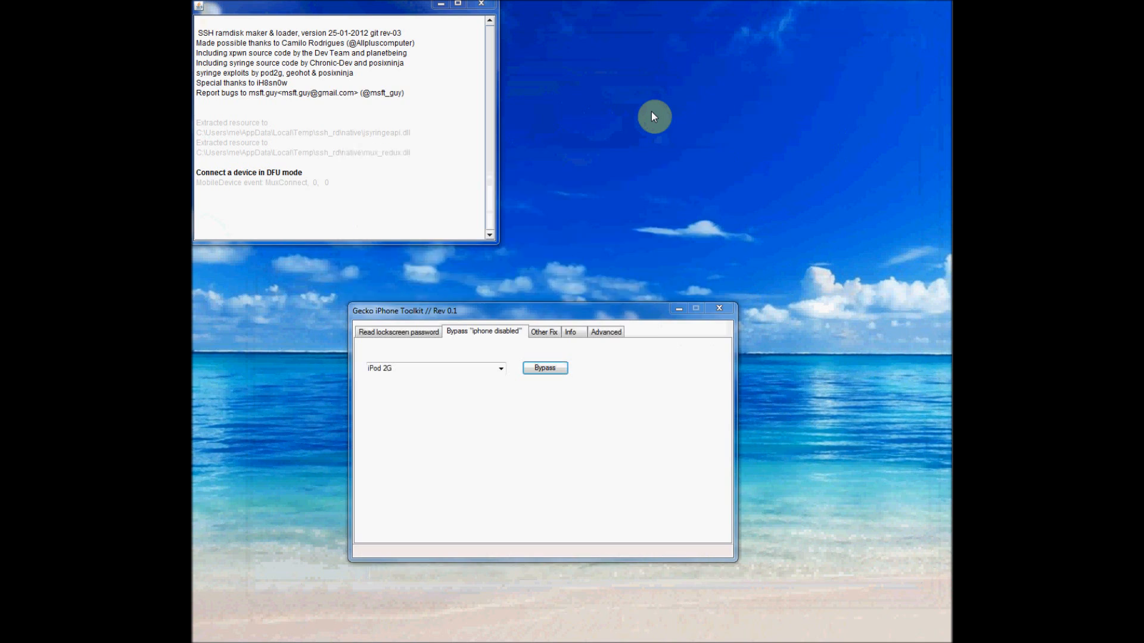
click(544, 368)
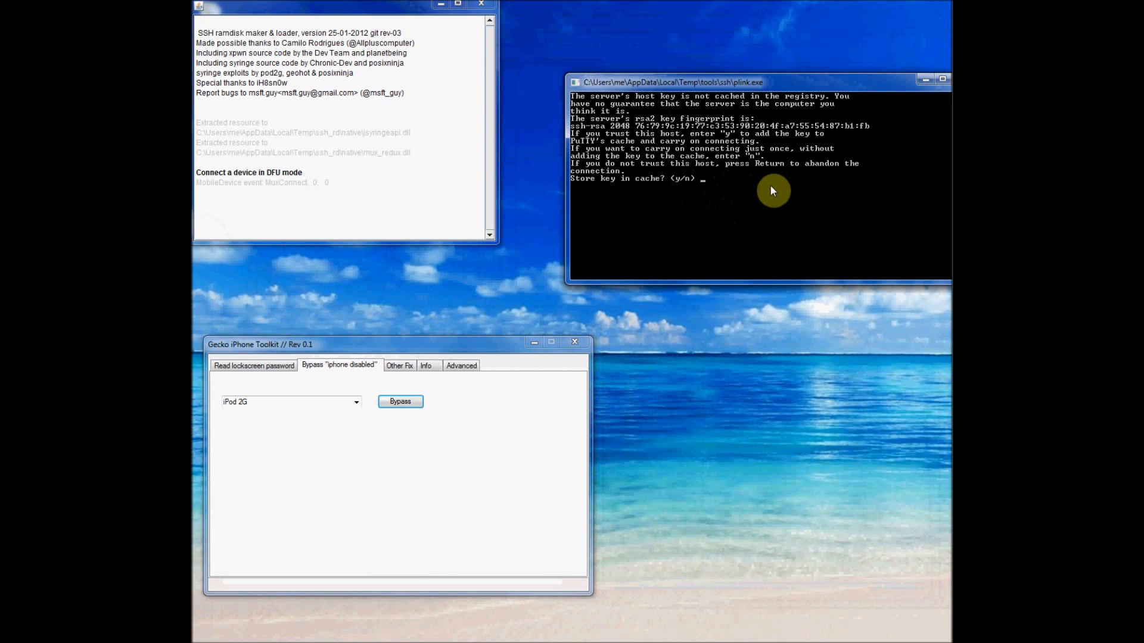
- Answer 'n' at plink's store-host-key prompt to connect just once
text(n)
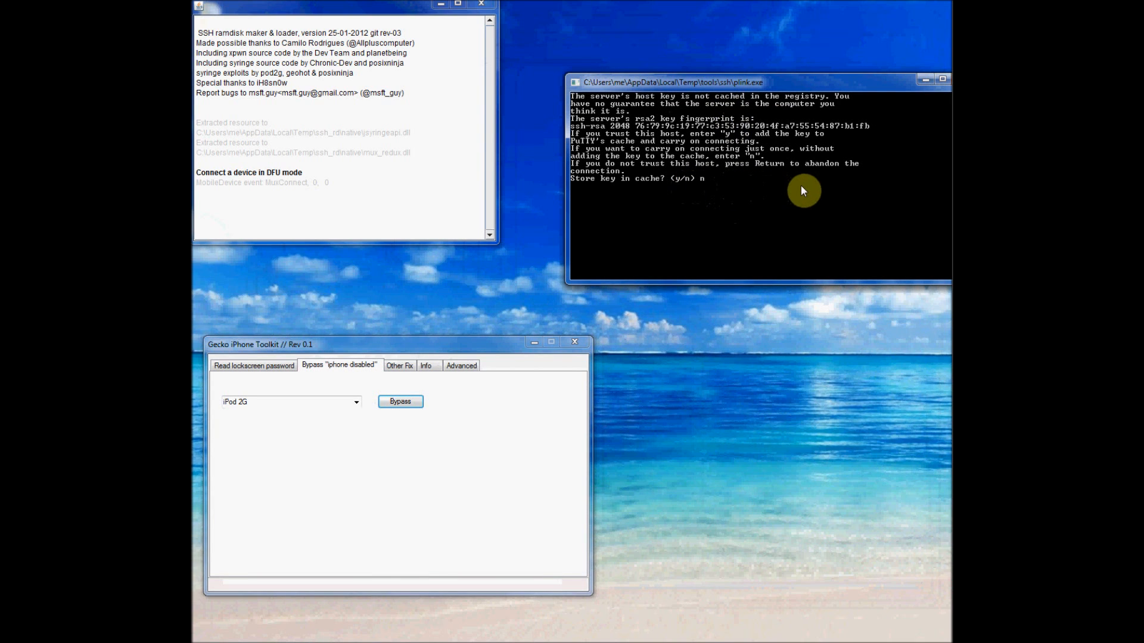